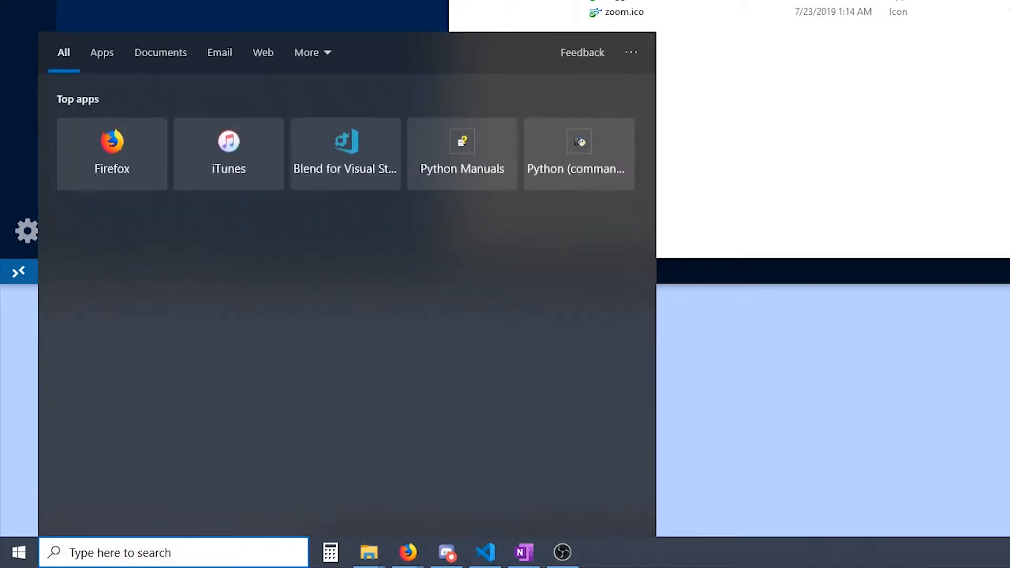
Run shell:startup from the Win+R dialog to reach the Startup folder.
key(Win+r)
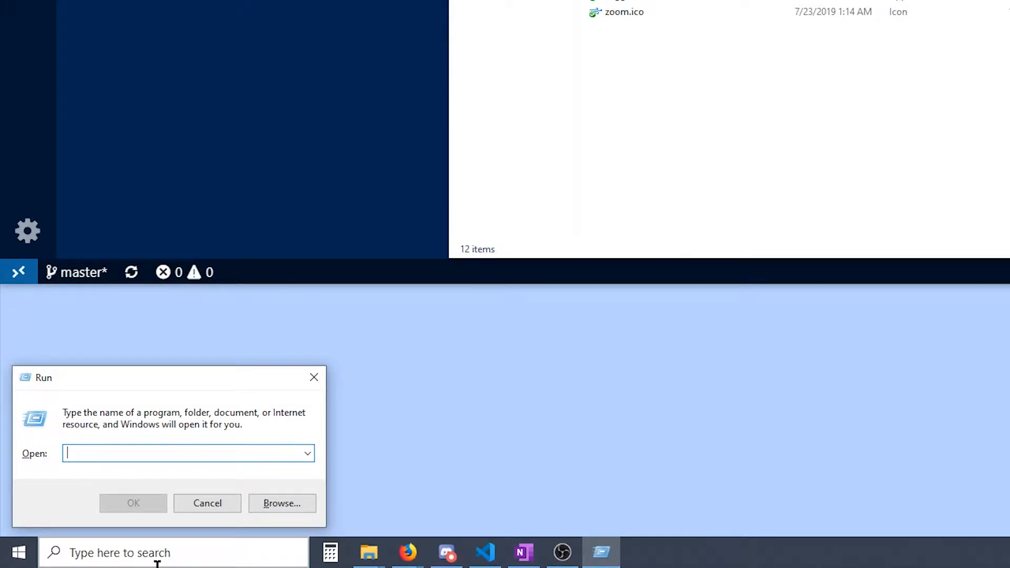
text(shell)
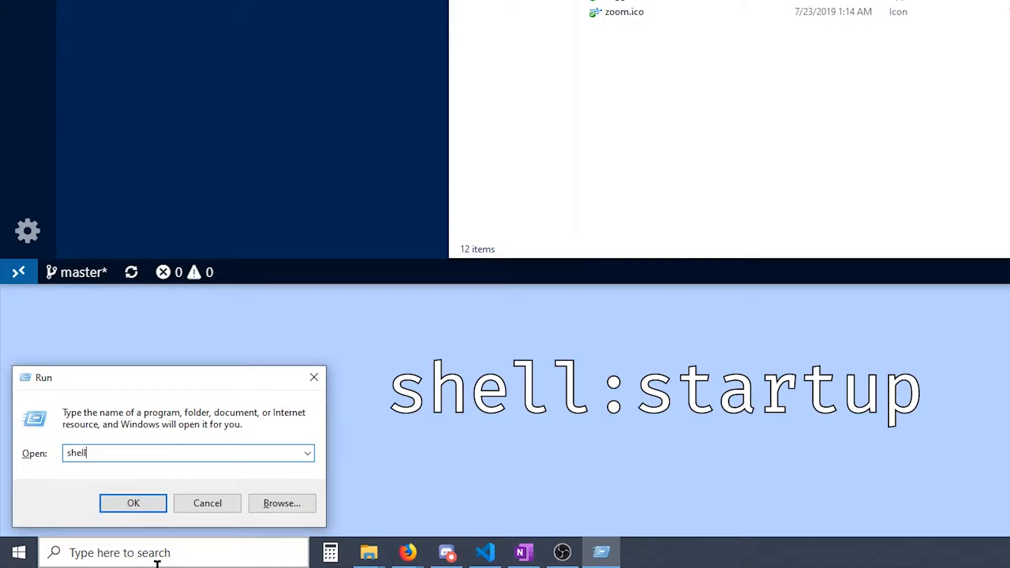
text(:startup)
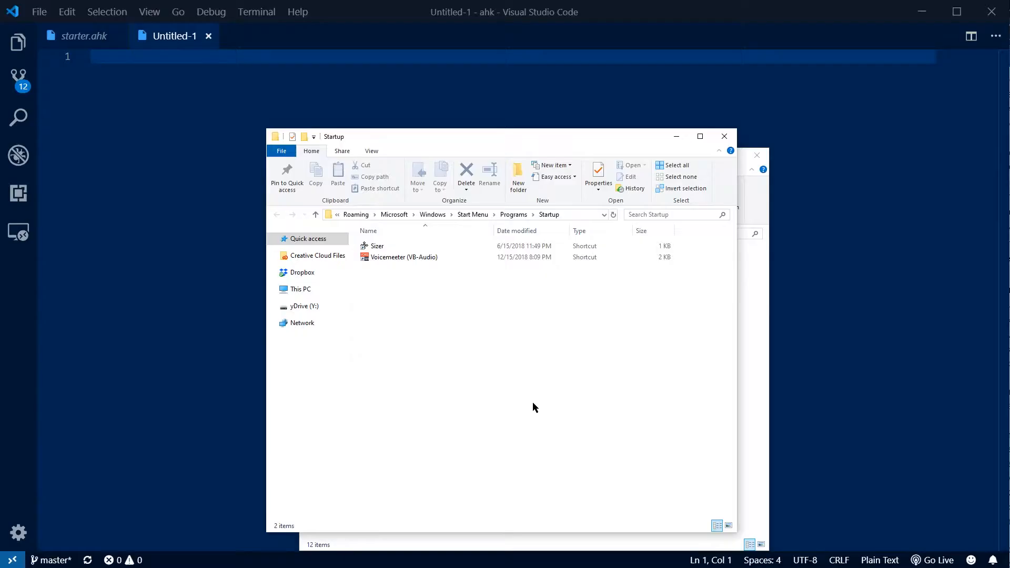
mouse_move(631, 180)
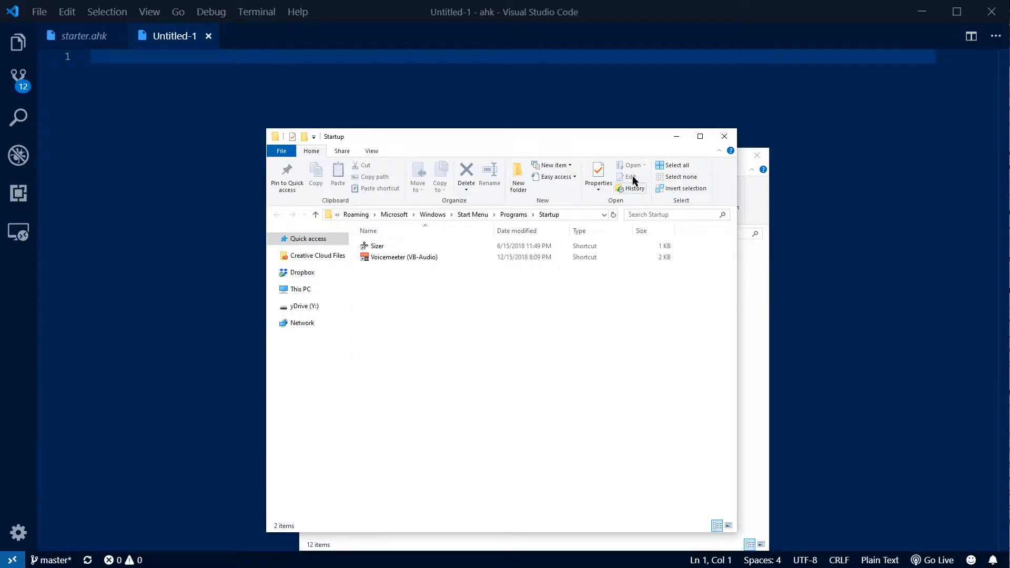
mouse_move(594, 346)
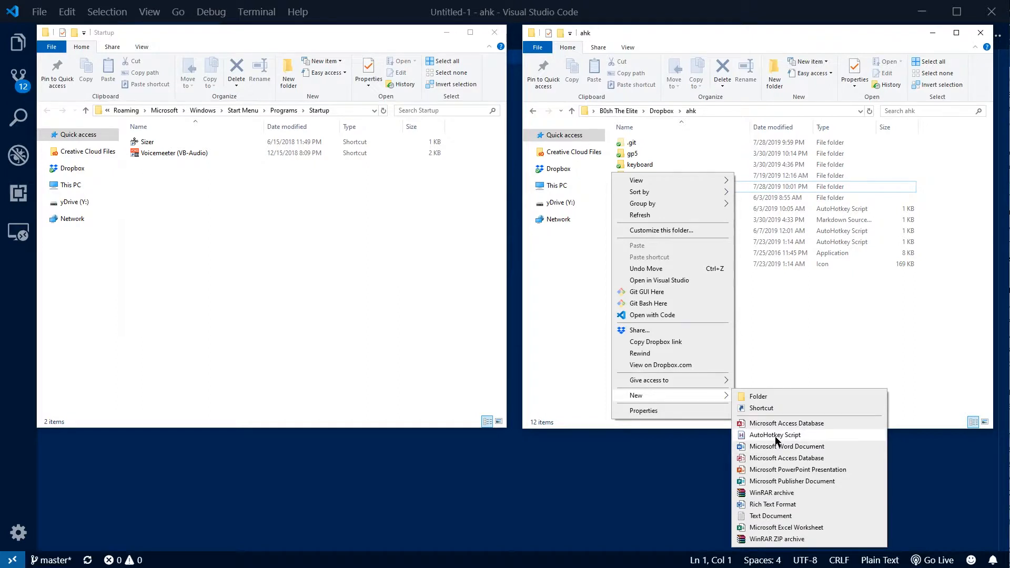
Create startup.ahk in the ahk folder and make a default-named shortcut to it.
click(775, 434)
text(startup.ahk)
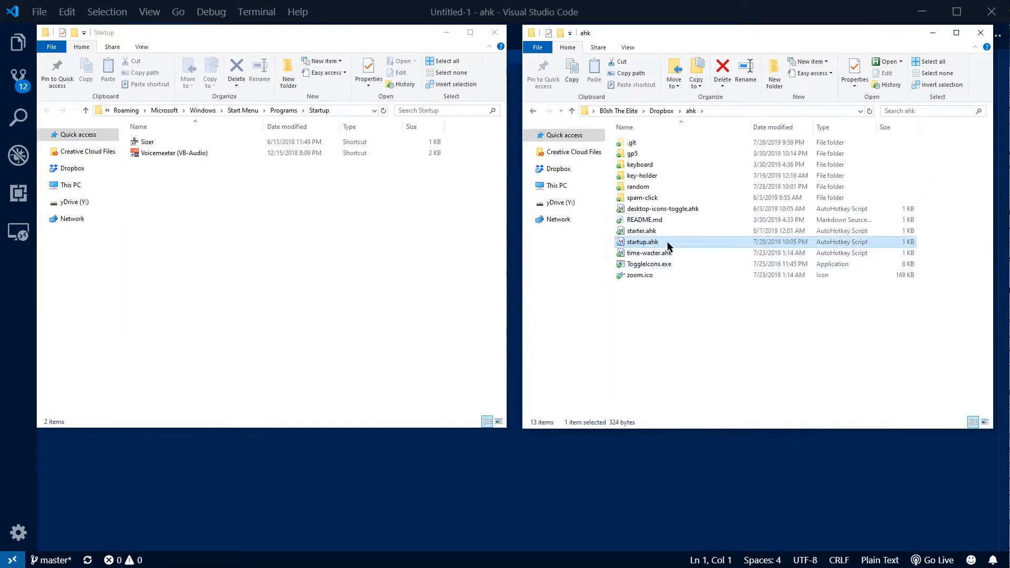
right_click(641, 242)
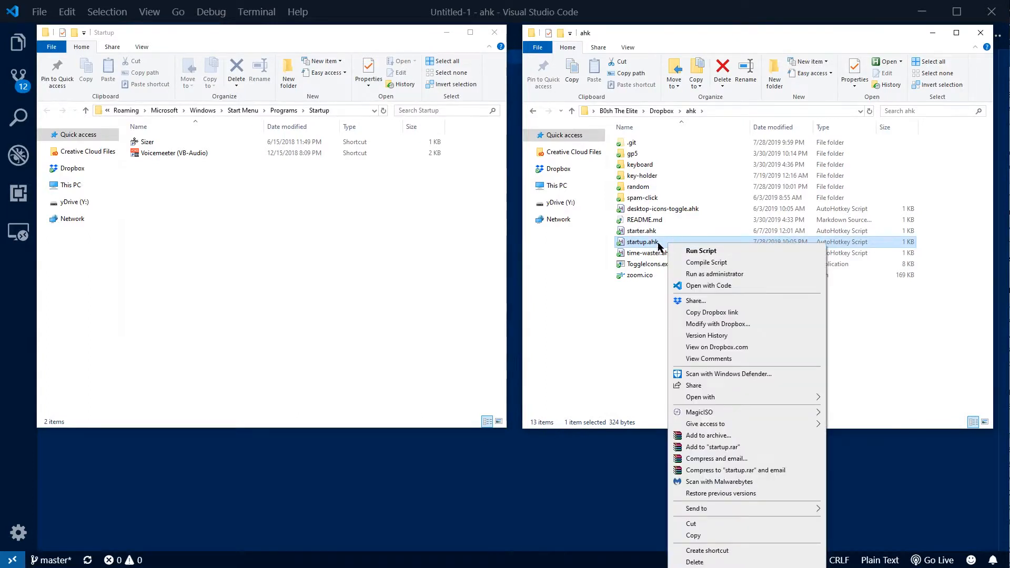
mouse_move(718, 551)
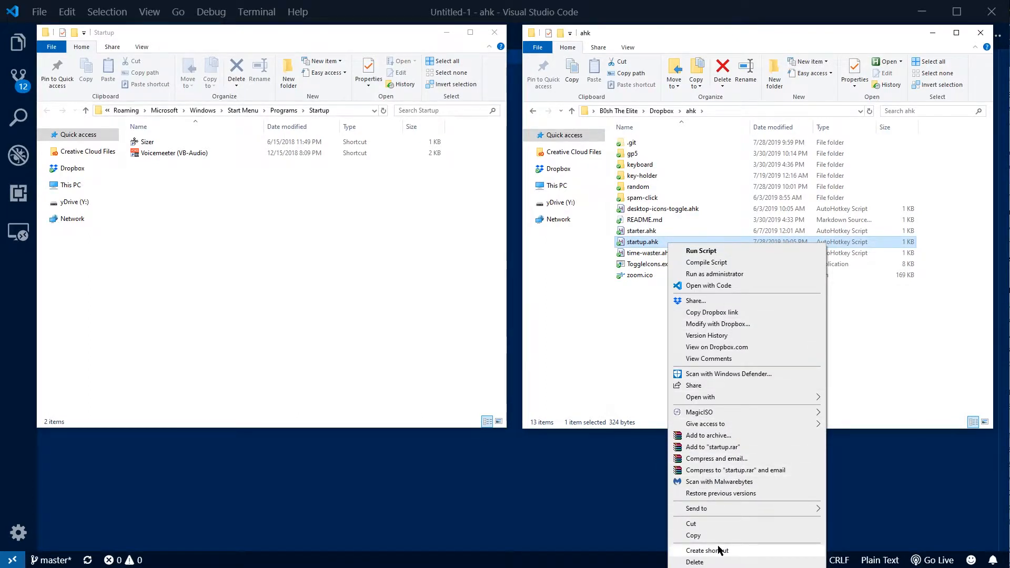
click(707, 550)
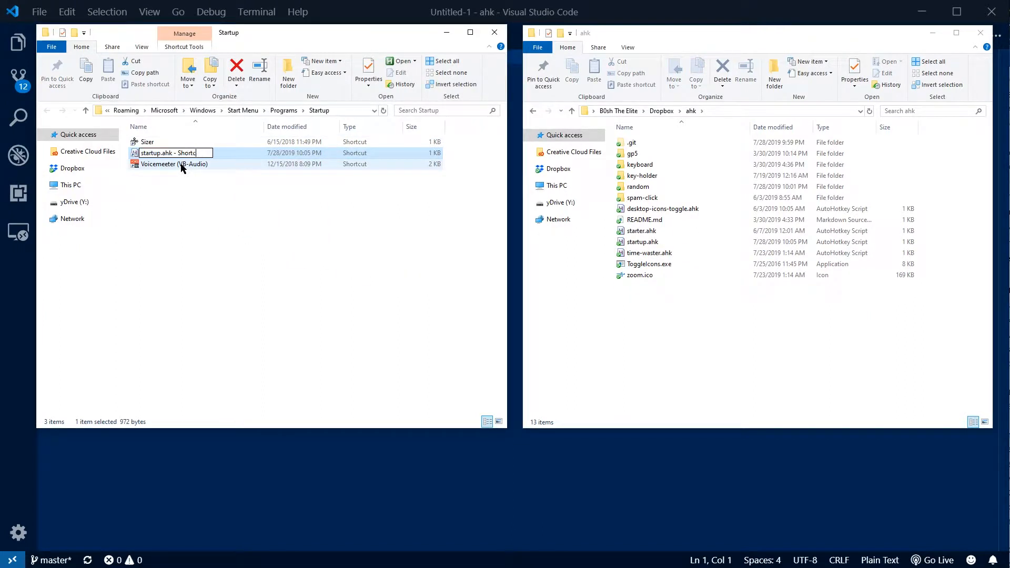
click(641, 242)
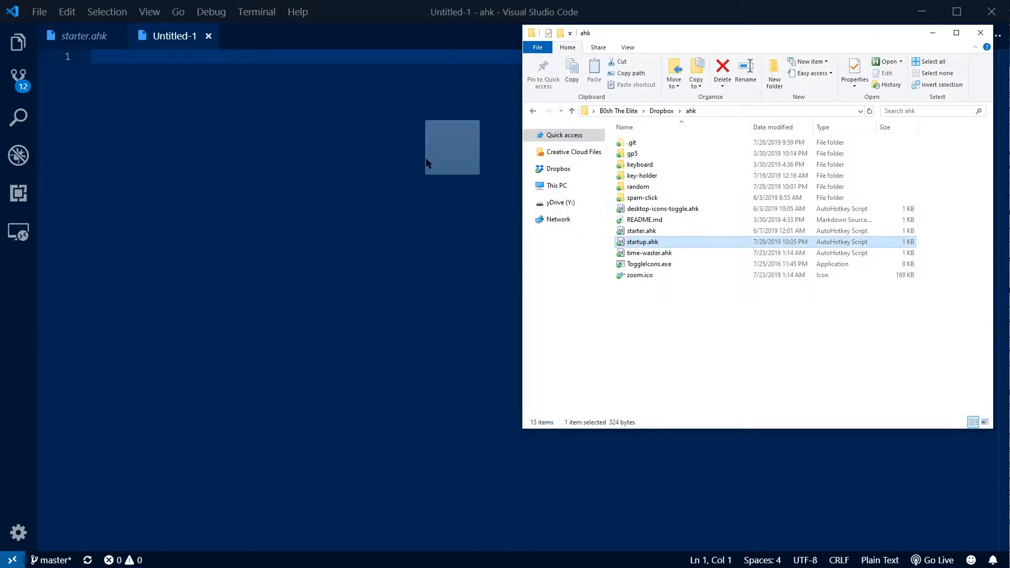
Open startup.ahk in VS Code, add a blank line, and check desktop-icons-toggle.ahk's name.
double_click(642, 241)
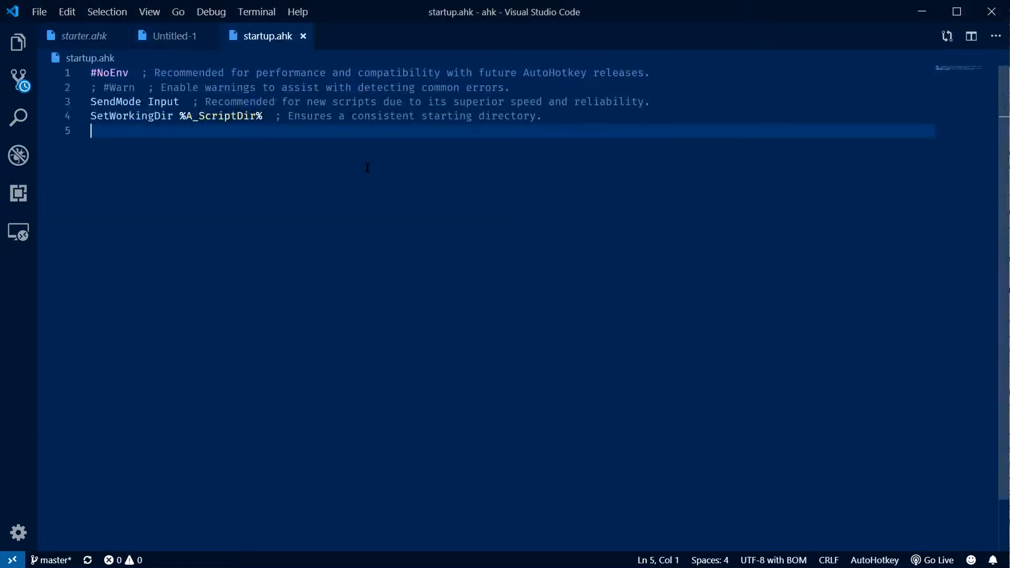
key(Enter)
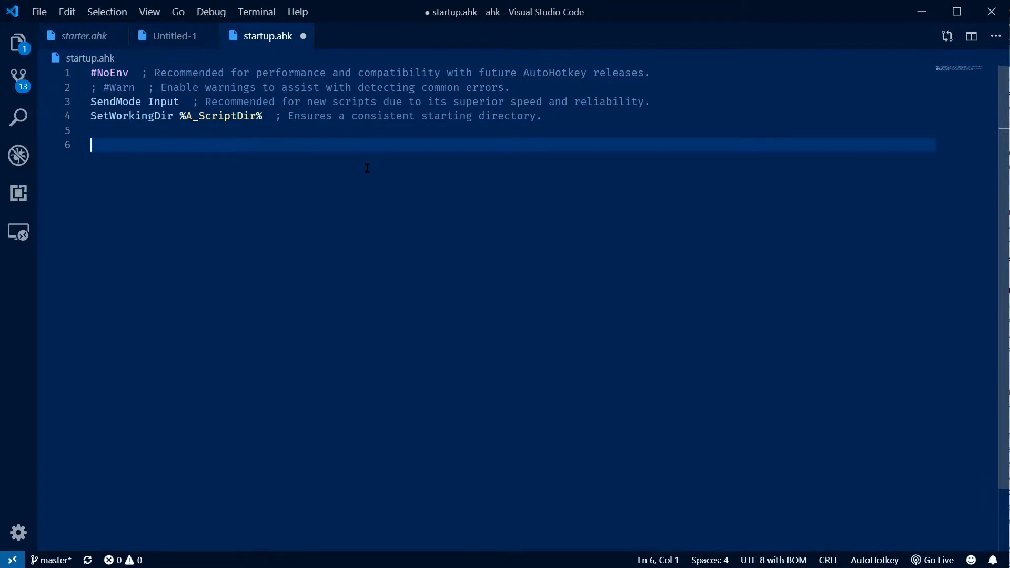
mouse_move(398, 189)
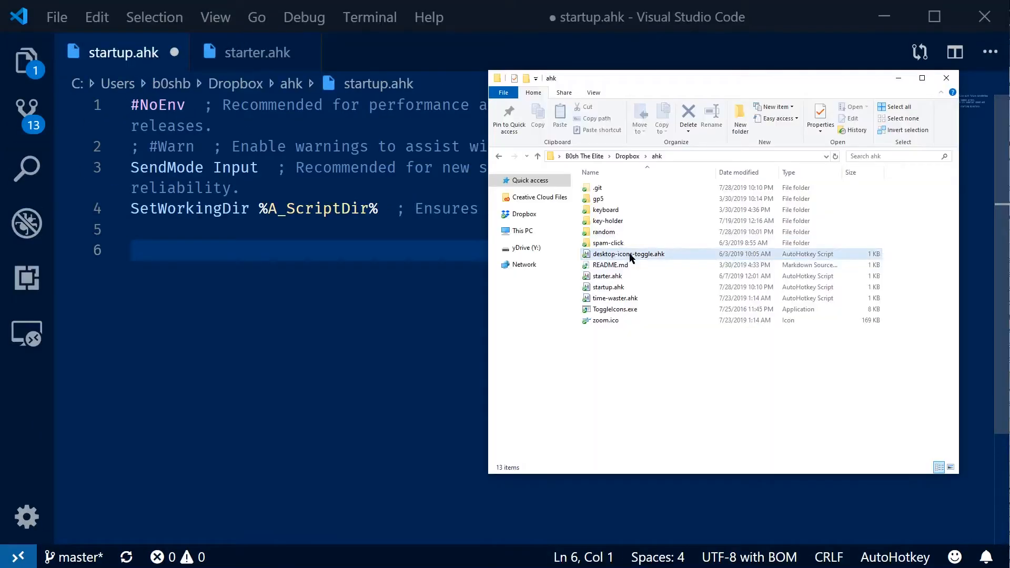
click(628, 253)
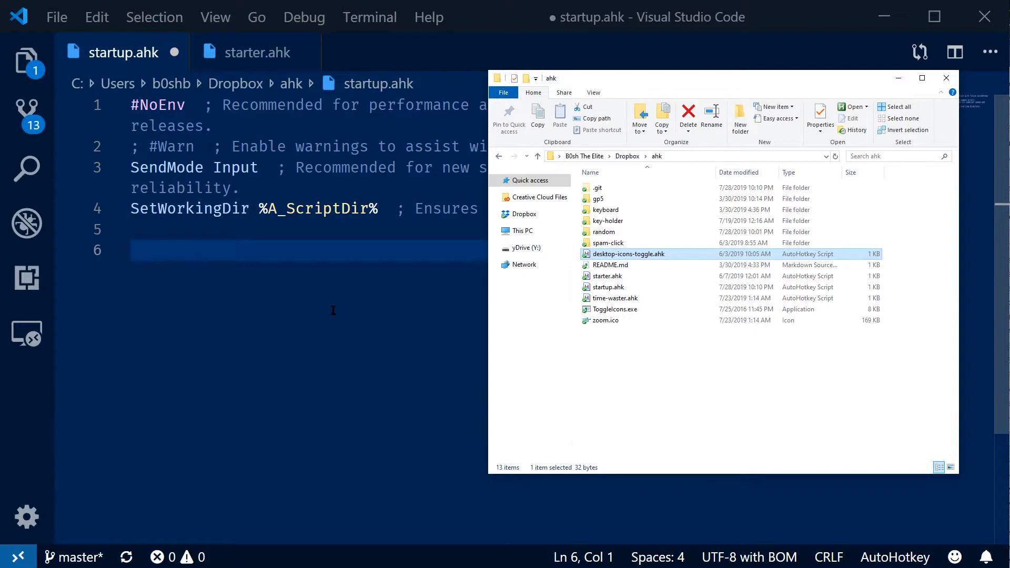
Write 'Run, desktop-icons-toggle.ahk' on line 6 of startup.ahk.
click(945, 77)
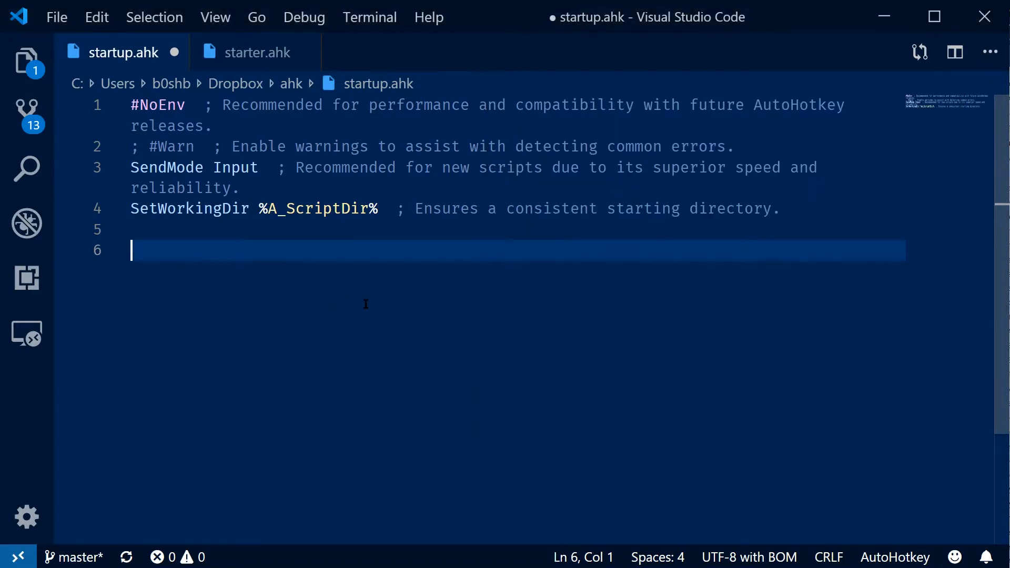
text(Run)
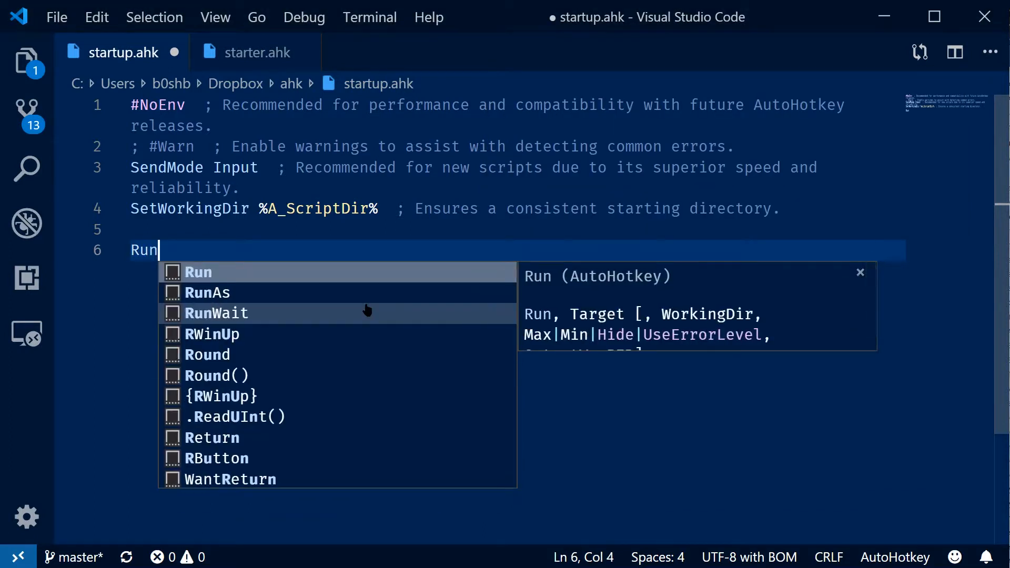
text(, des)
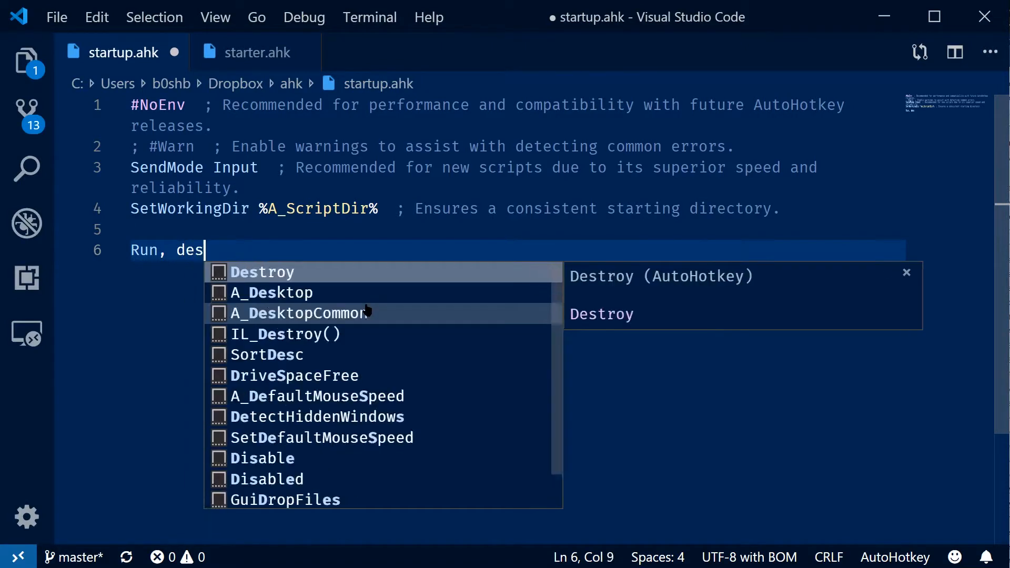
text(ktop-icons-toggle.ahk)
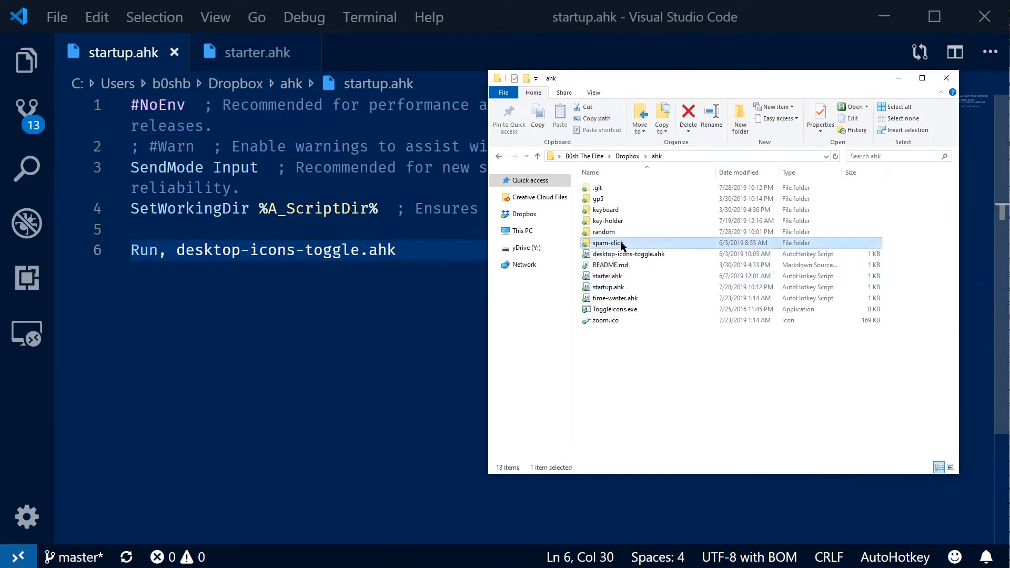
Check the spam-click folder, then add 'Run, spam-click\spam-click.ahk' on line 7.
double_click(605, 243)
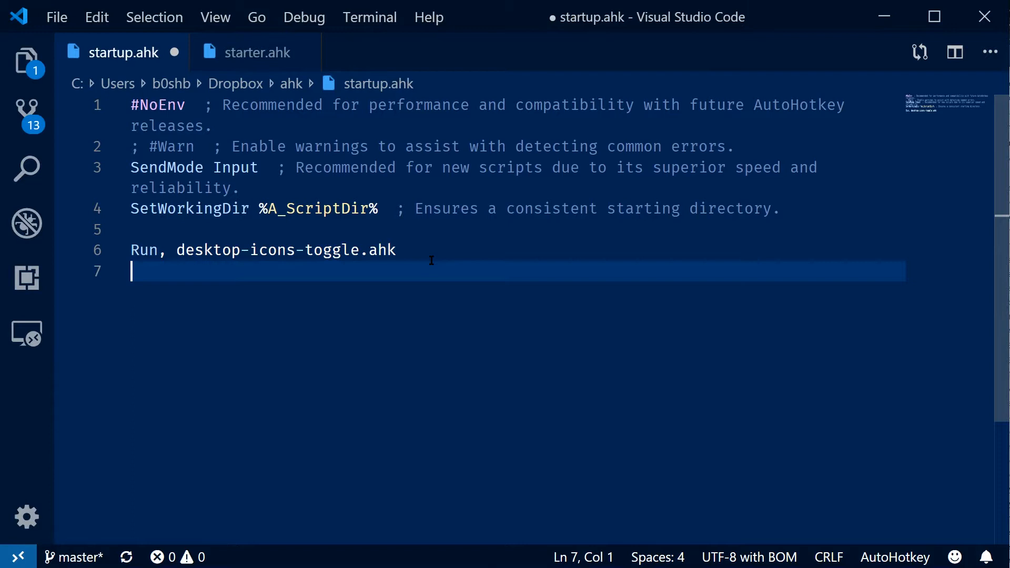
text(Runm,)
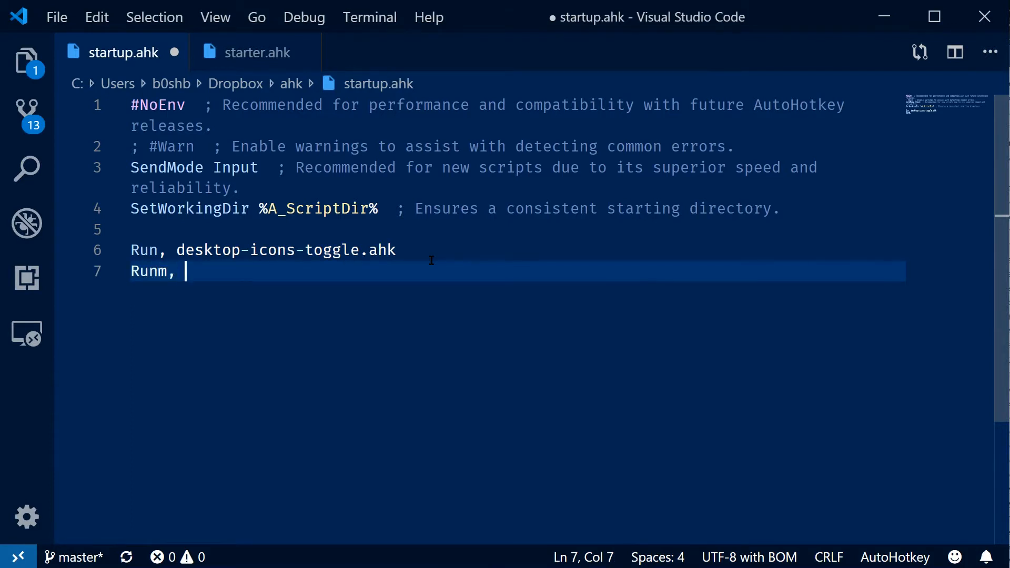
text(spam)
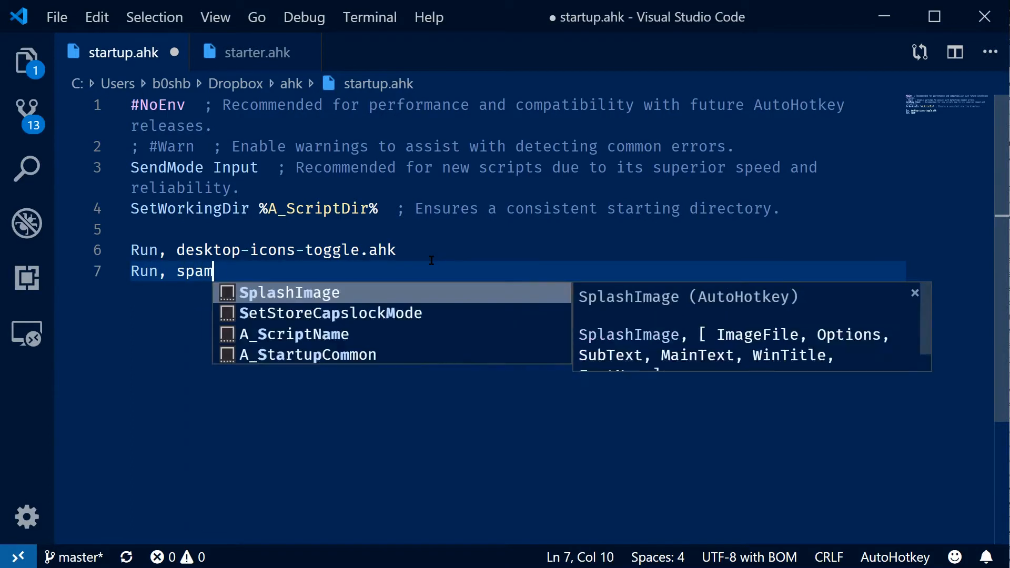
text(-click\)
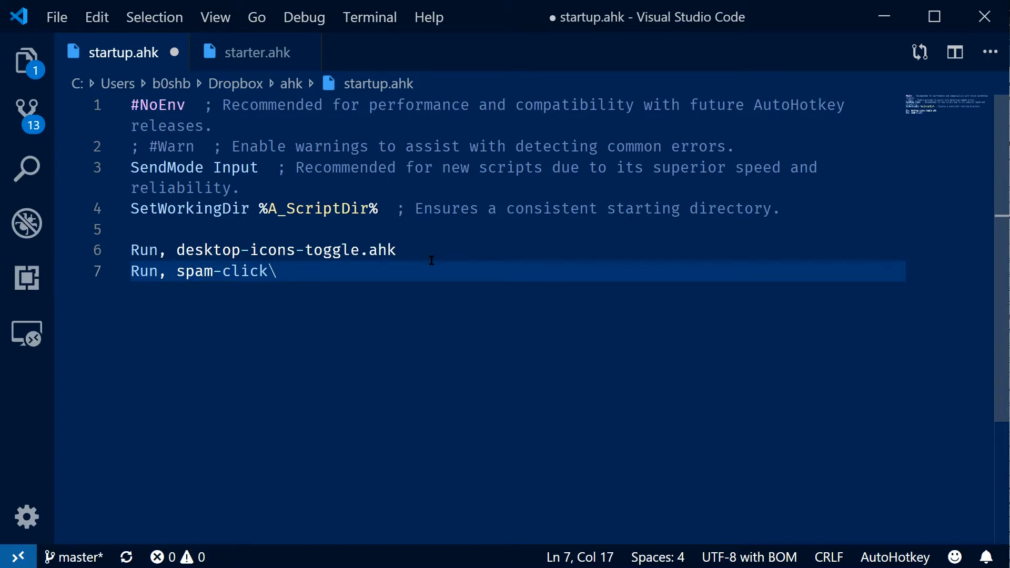
text(spam-)
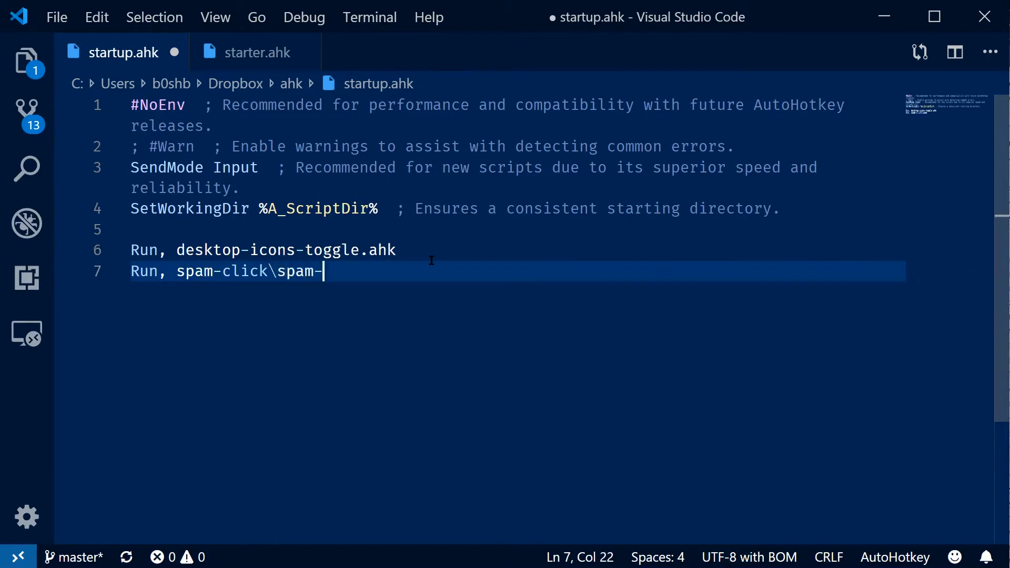
text(click.ahk)
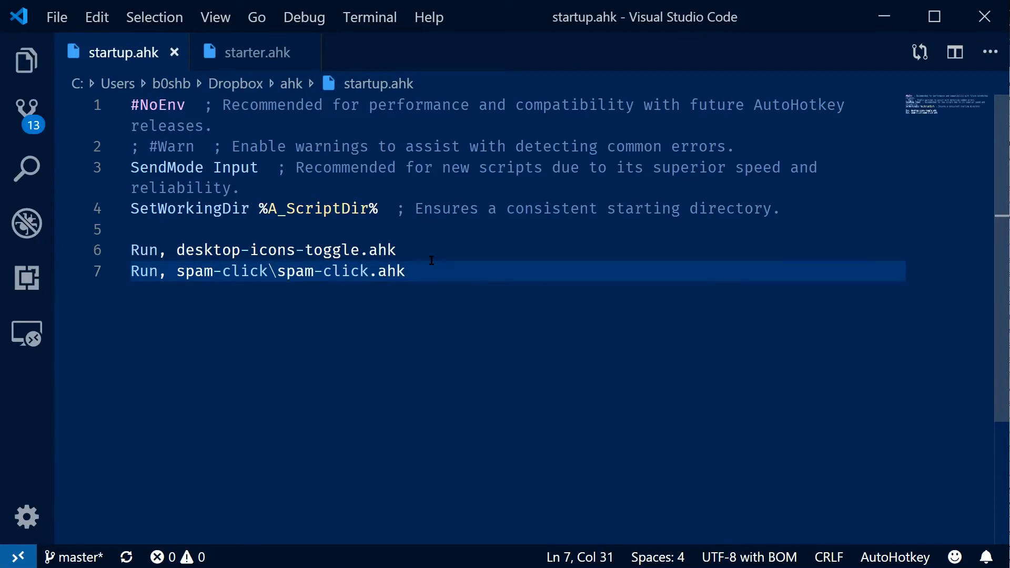